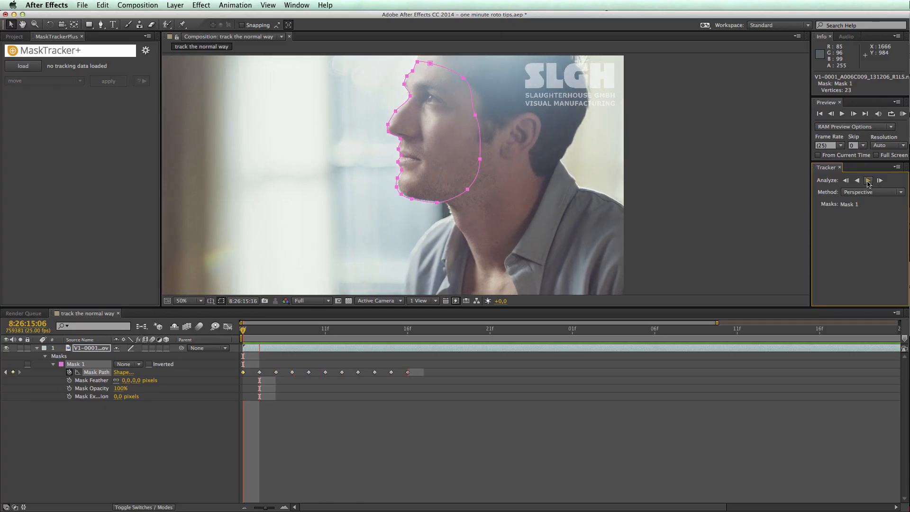
Track the five-point face mask forward through the shot.
click(869, 180)
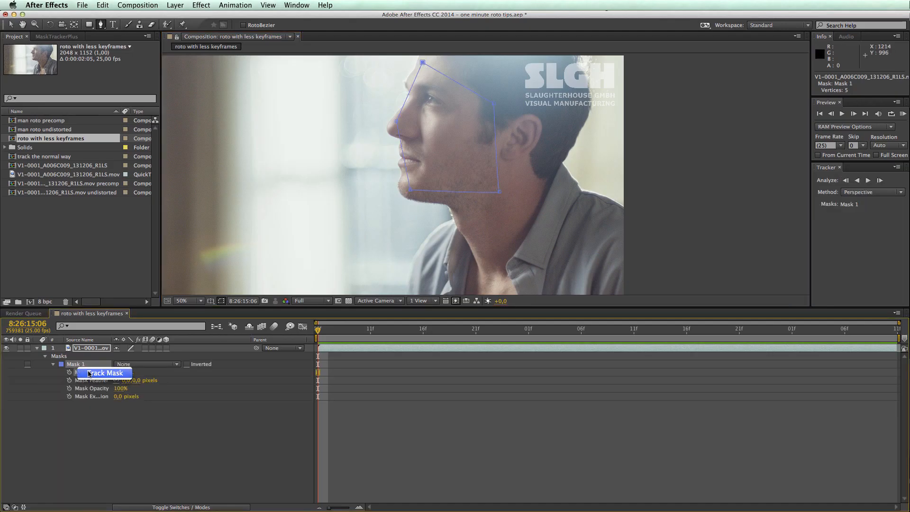
Track Mask 1 forward across the whole clip.
click(868, 180)
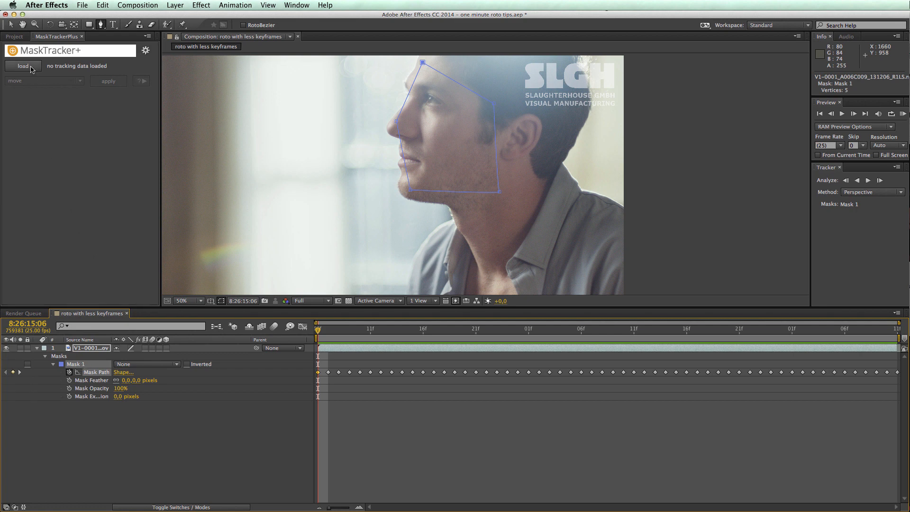
Load Mask 1 tracking data into MaskTracker+, add a solid named roto, and hide it.
click(23, 65)
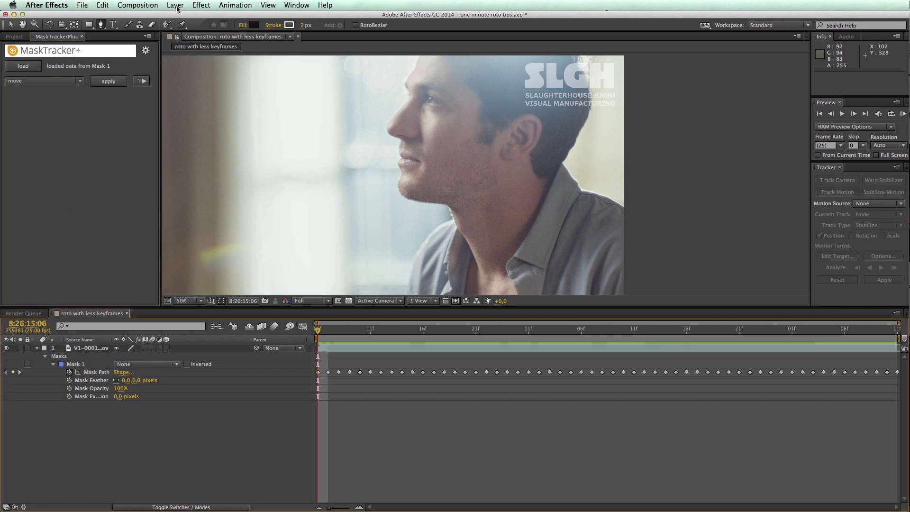
click(175, 5)
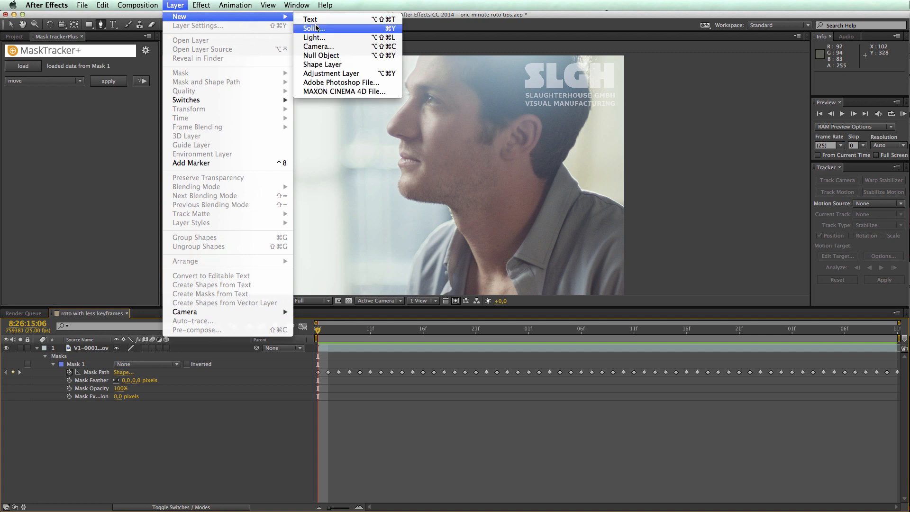
click(312, 28)
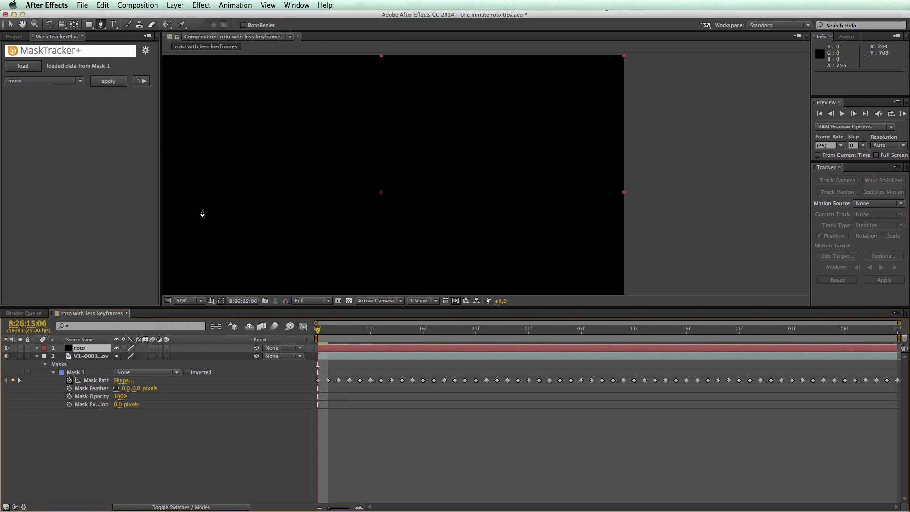
click(6, 356)
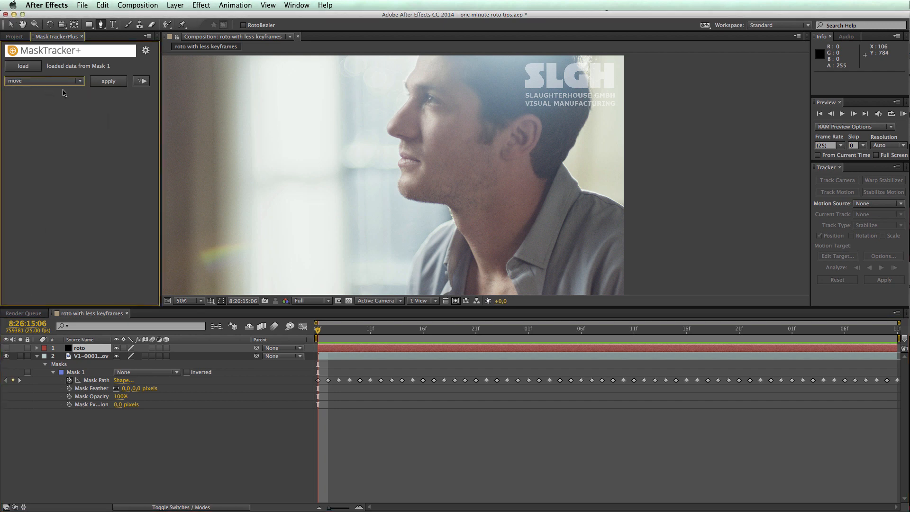
Apply the tracking as a 'move like Mask 1' null parenting roto, and select it.
click(108, 80)
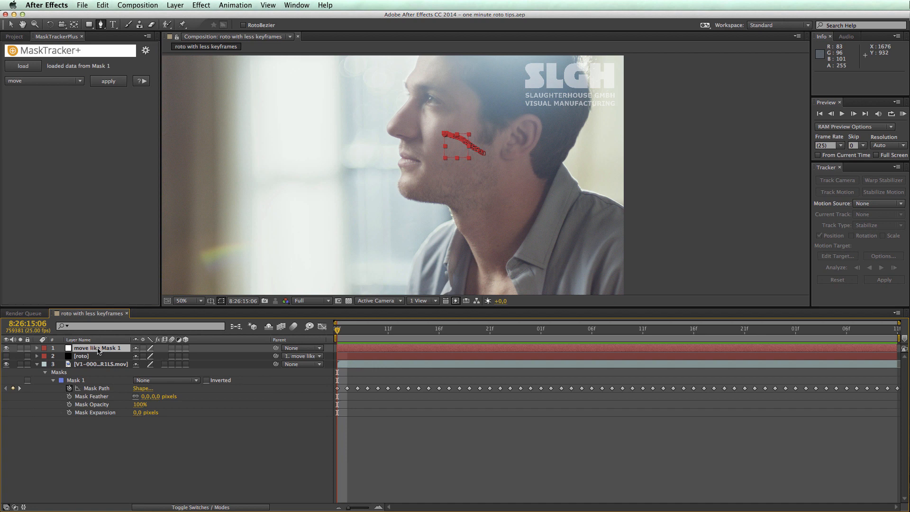
click(37, 348)
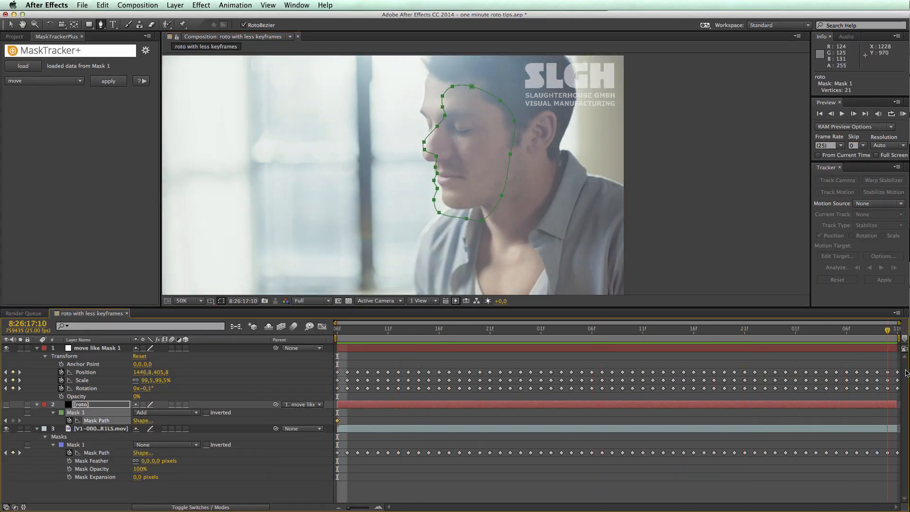
Jump to an earlier frame to check roto's face mask follows the head.
click(662, 329)
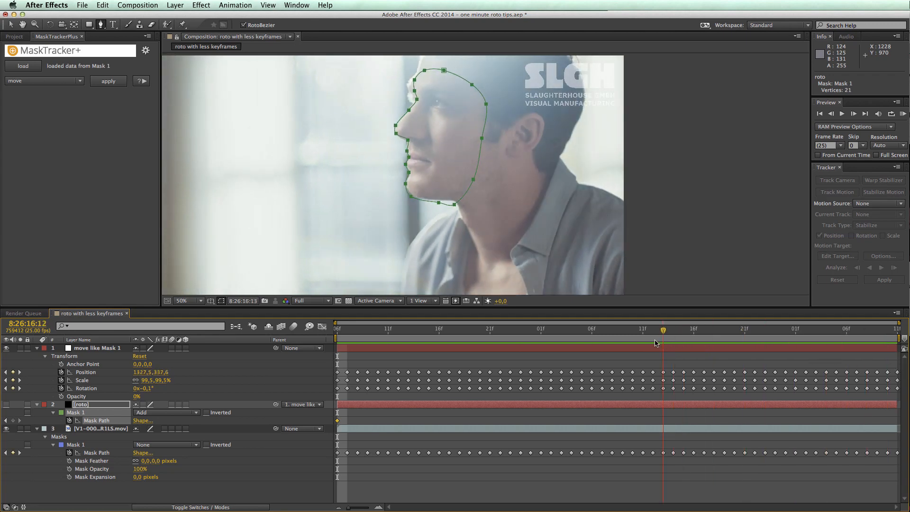